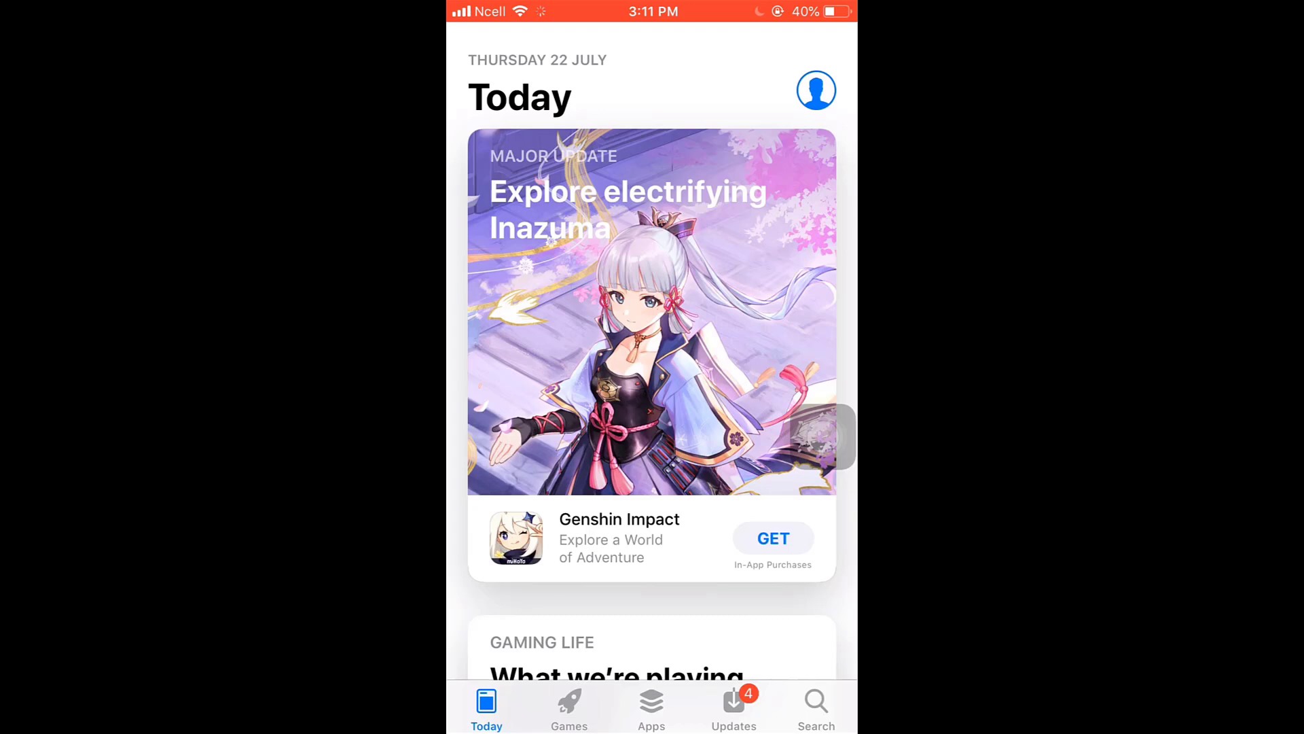
Step: Search the App Store for 'Likee' and choose the likee suggestion
left_click(815, 706)
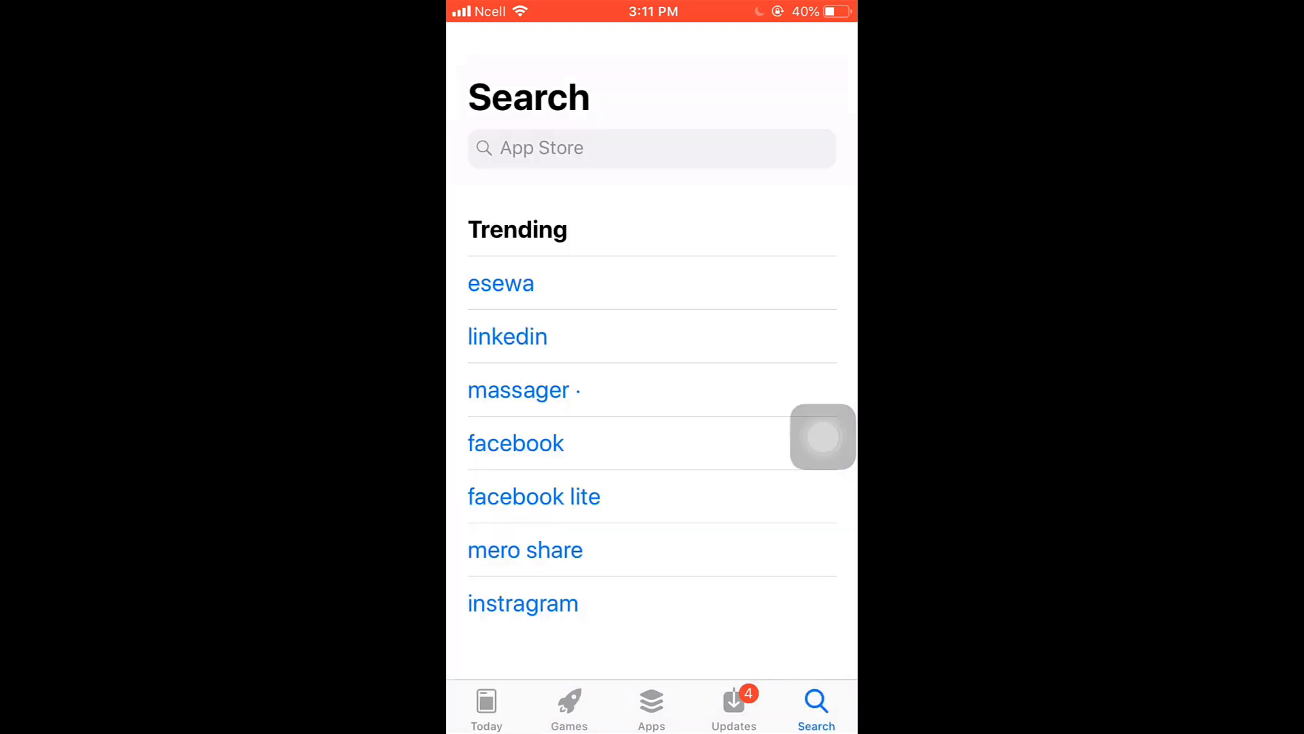
type("Likee")
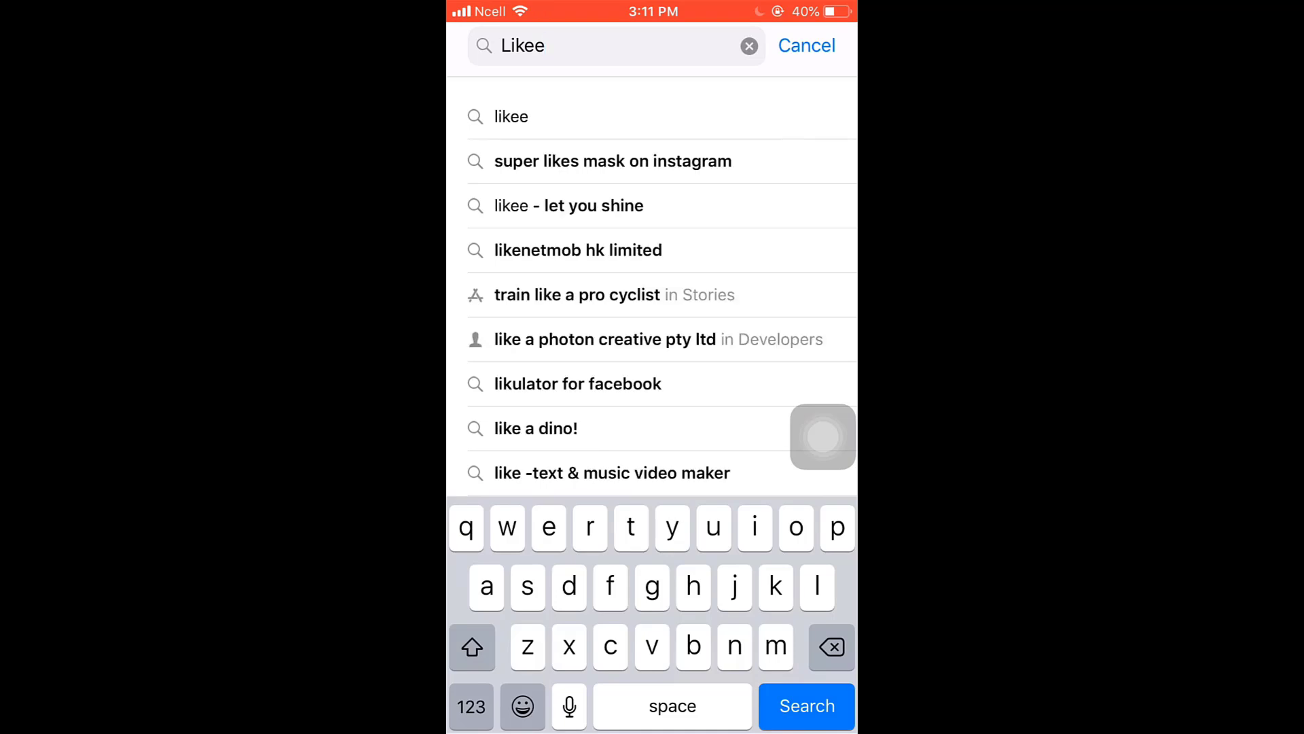
left_click(804, 705)
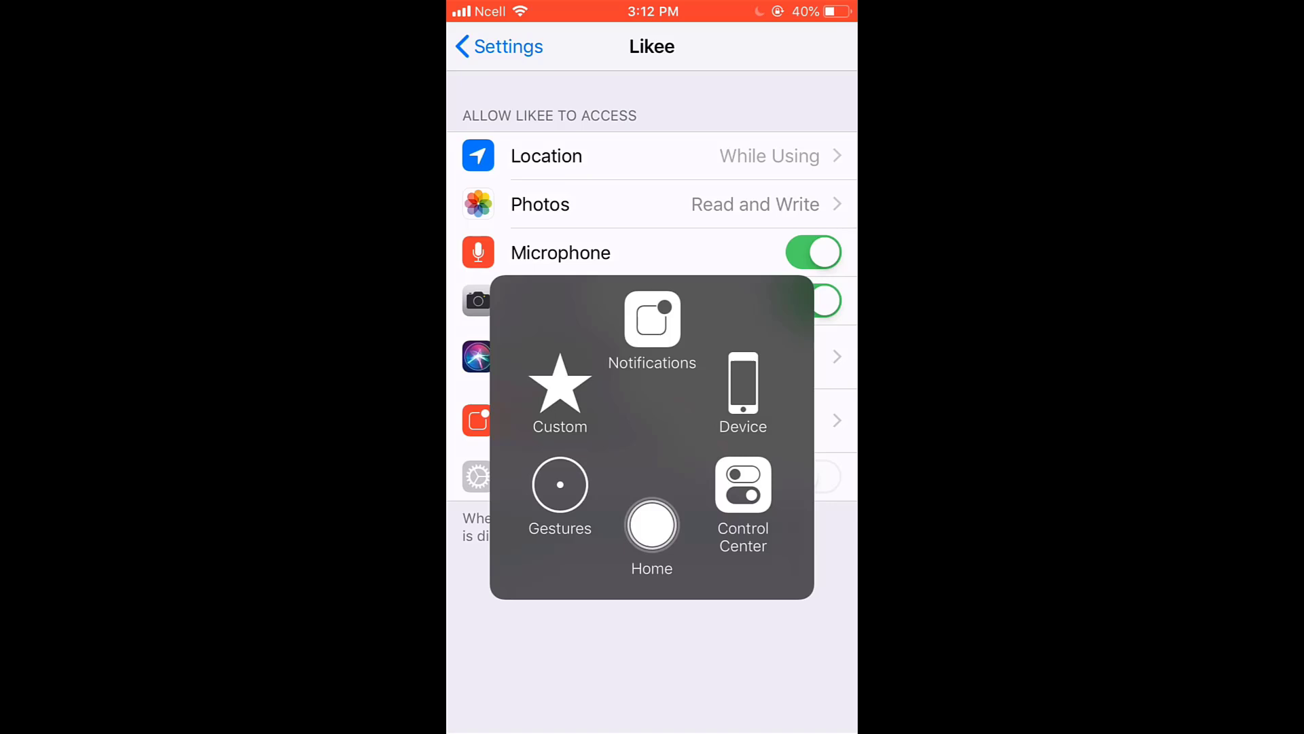
Step: Leave Likee's Settings permissions page and return to the home screen
left_click(652, 524)
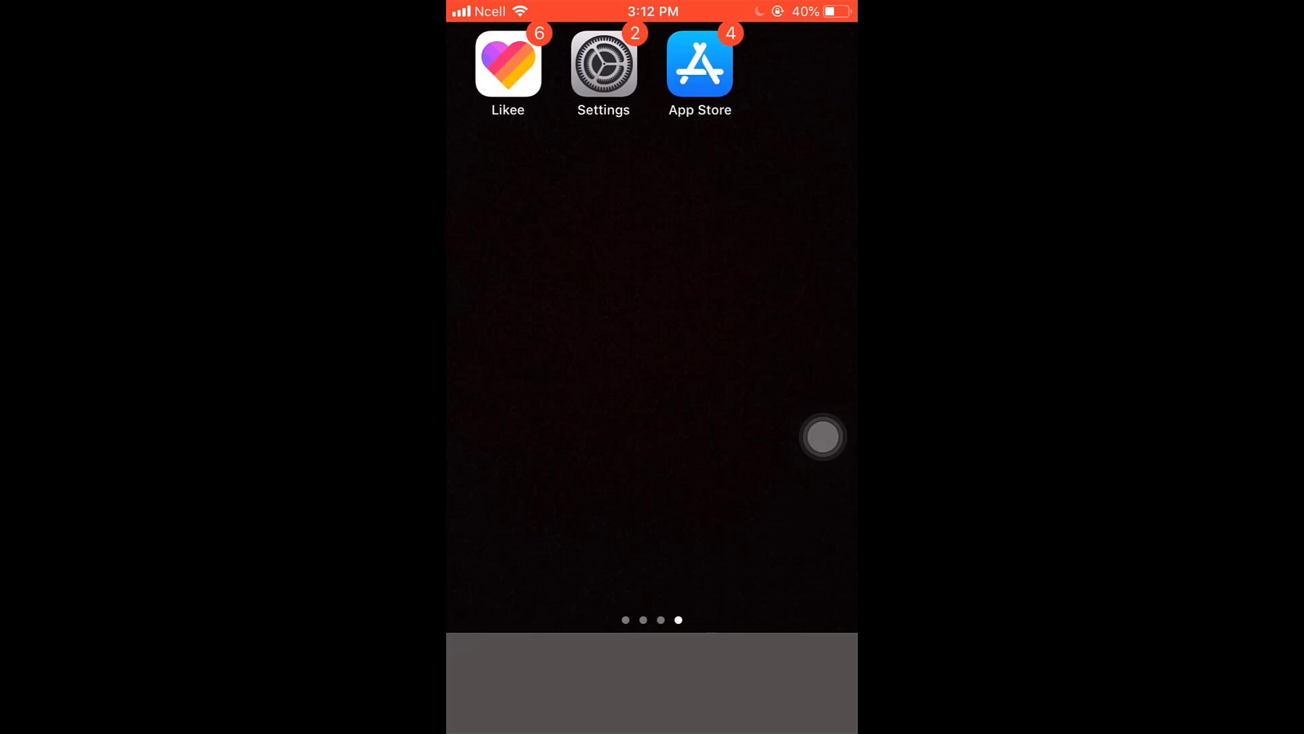